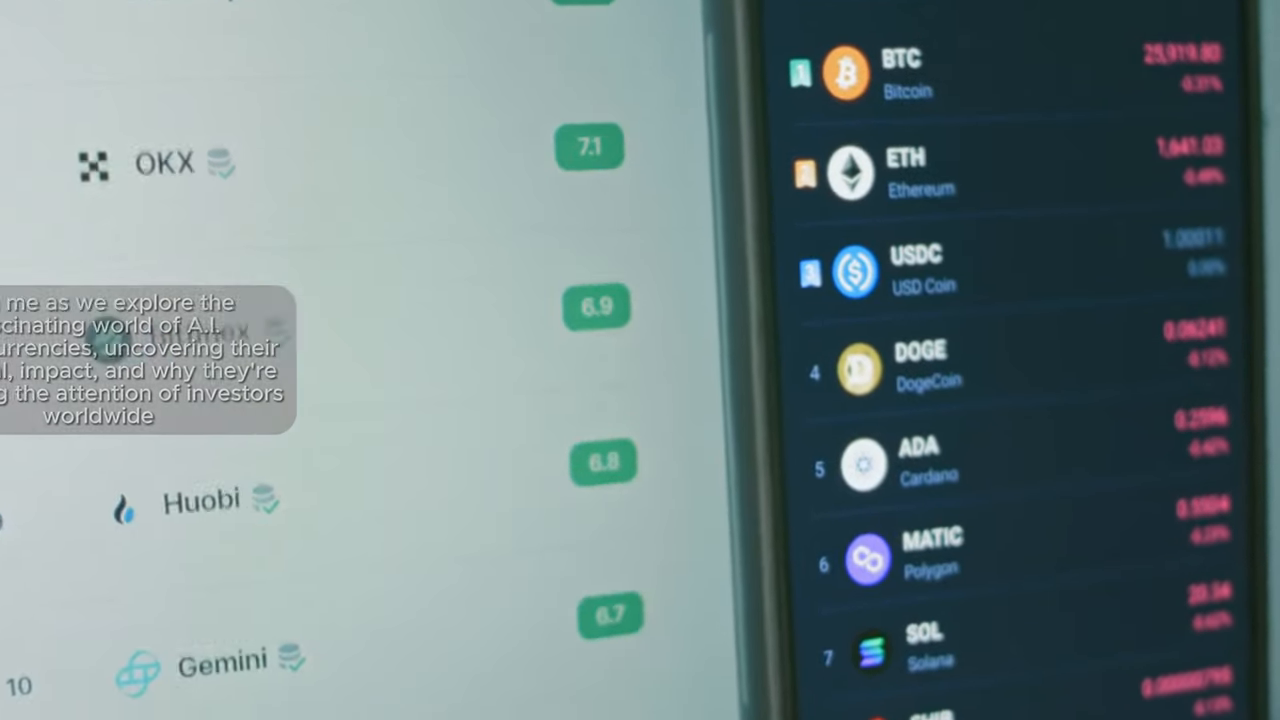
scroll("down", 3)
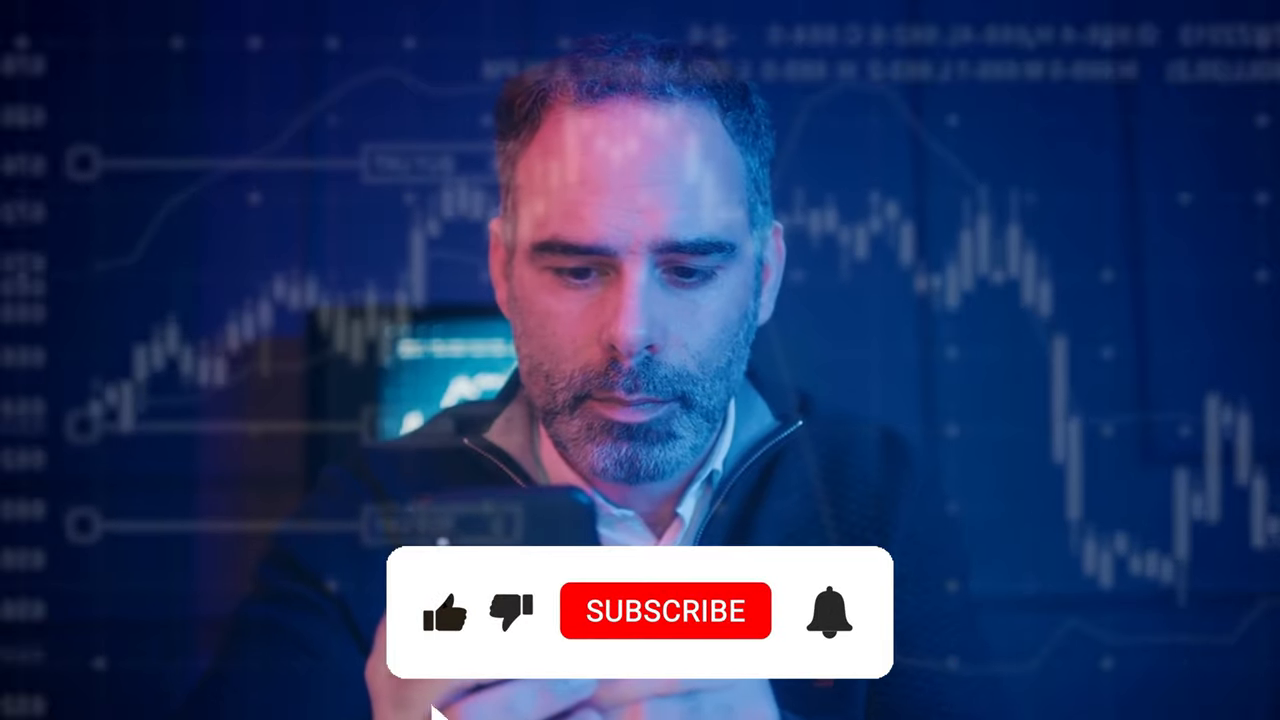
left_click(666, 612)
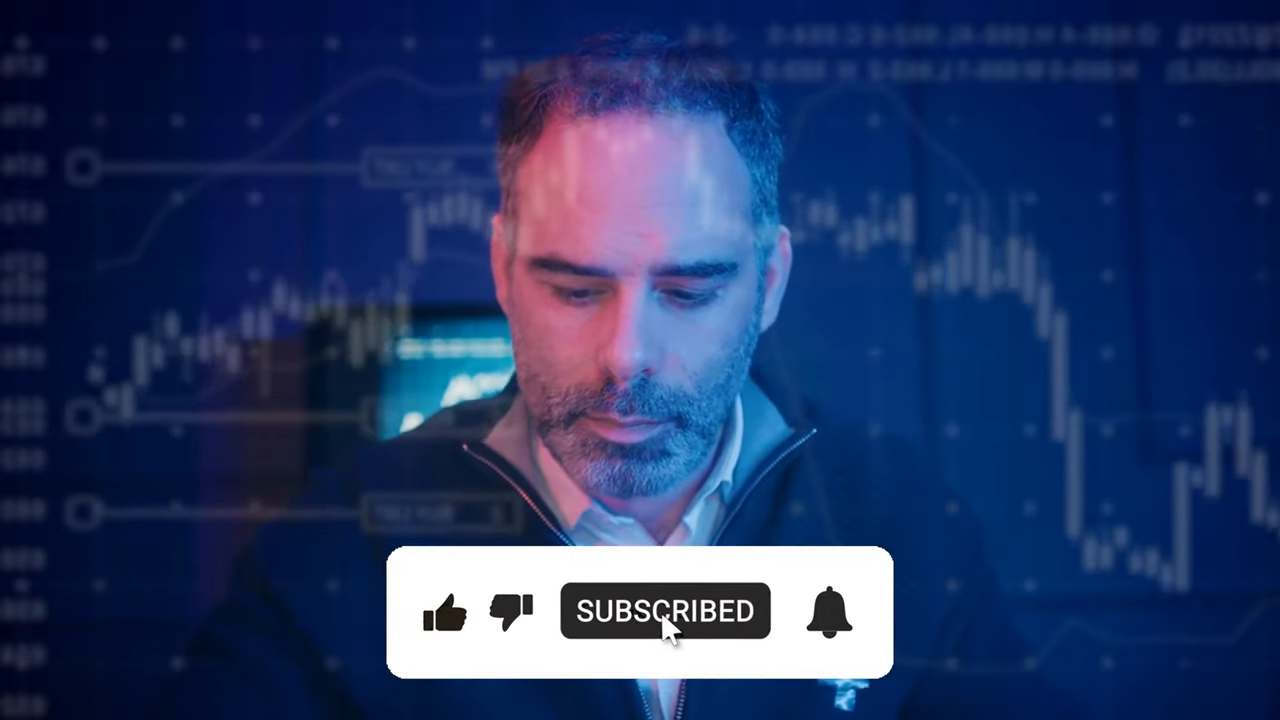